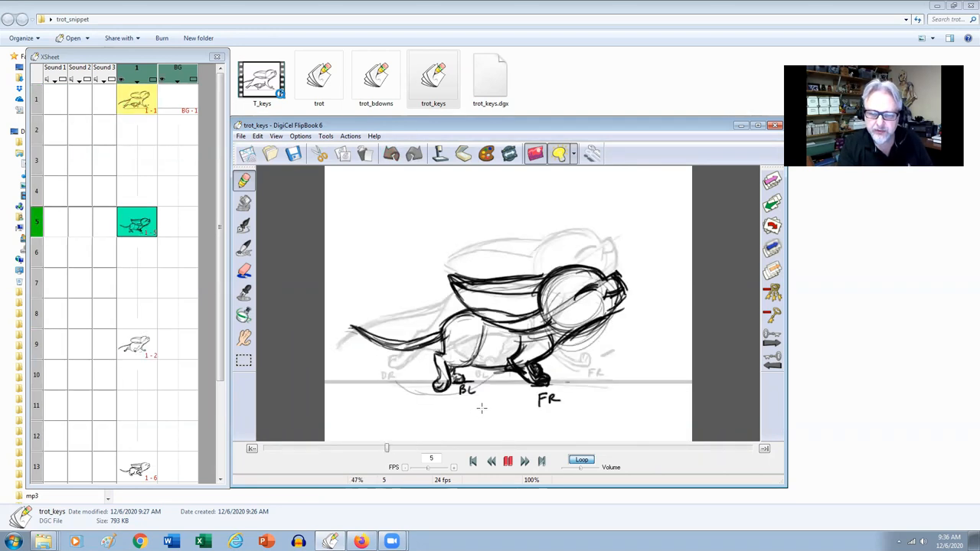
# Step: Play the YouTube camel trotting reference partway and pause on the two trotting camels
pyautogui.click(508, 459)
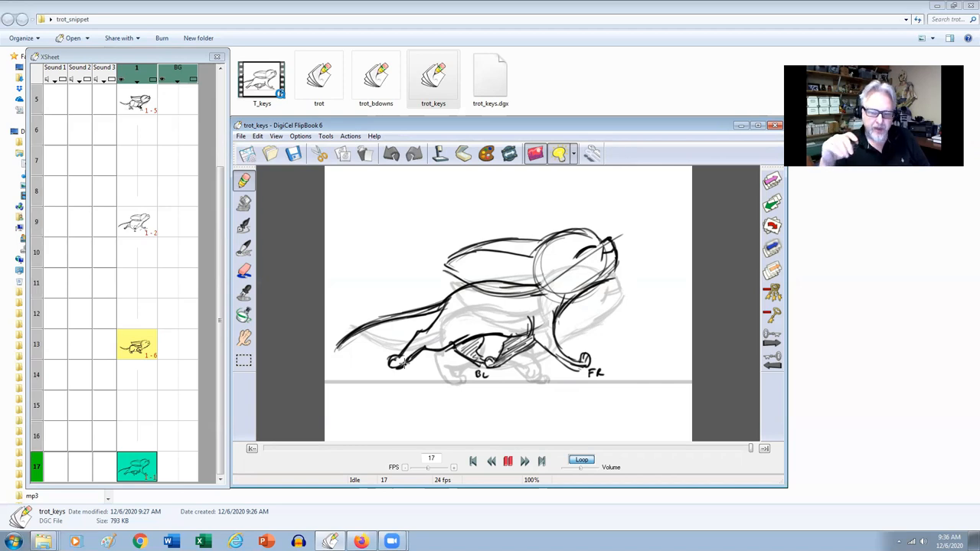
pyautogui.moveTo(559, 400)
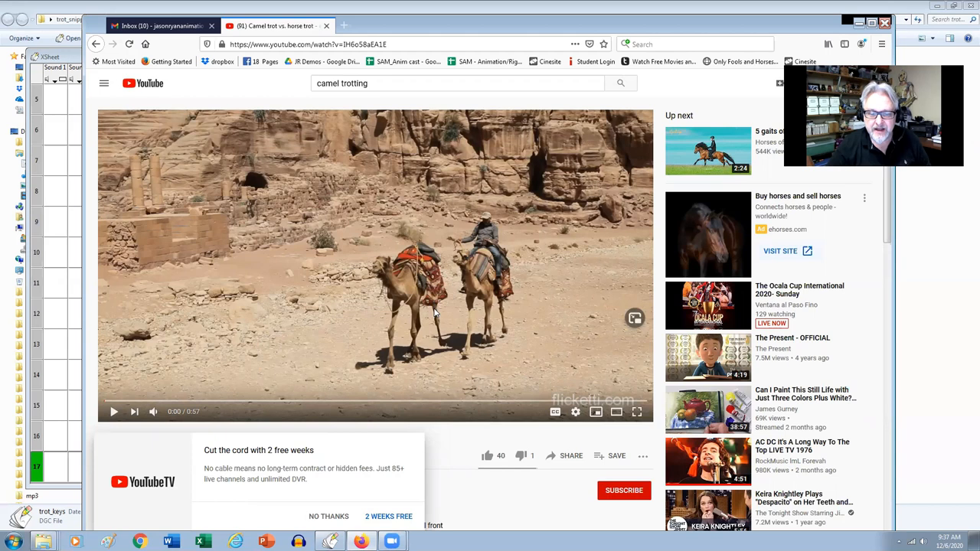
pyautogui.moveTo(442, 358)
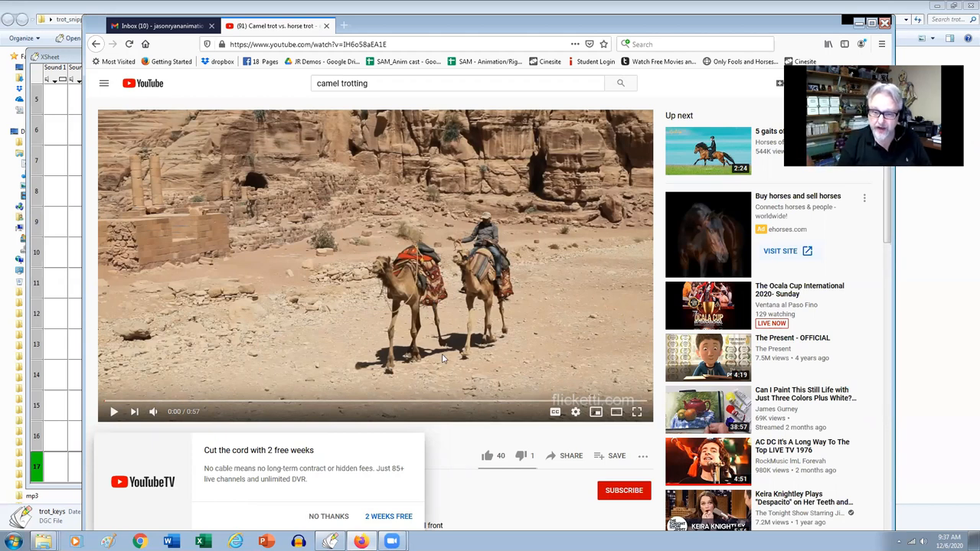
pyautogui.moveTo(496, 341)
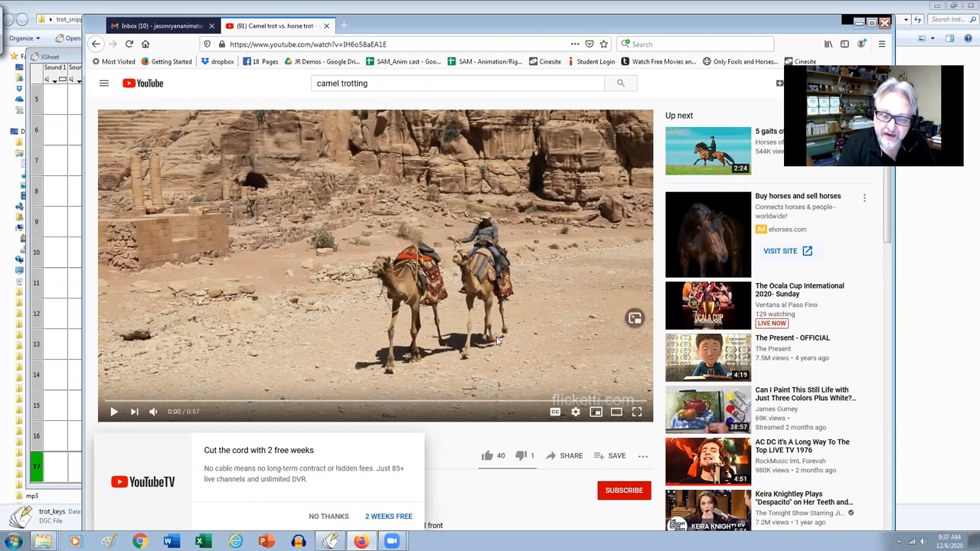
pyautogui.moveTo(496, 346)
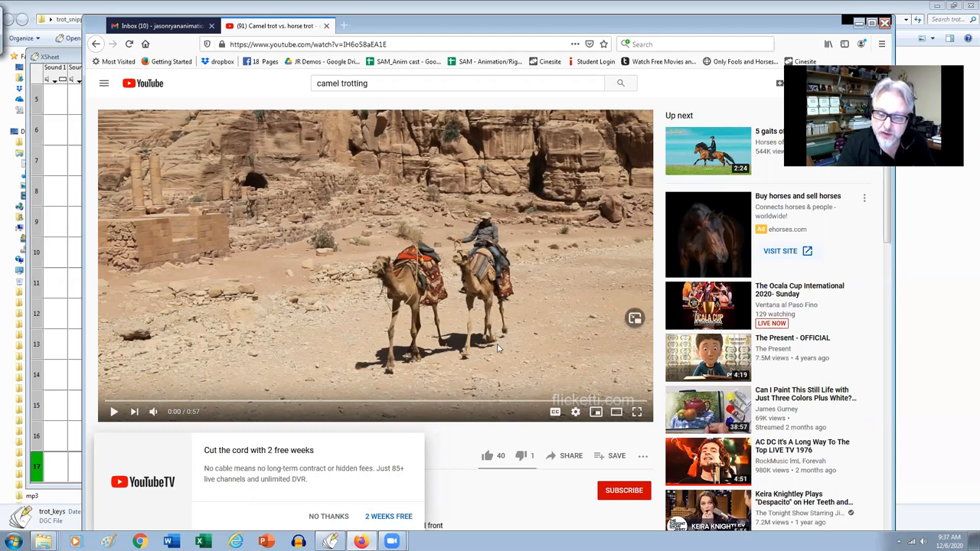
pyautogui.moveTo(484, 367)
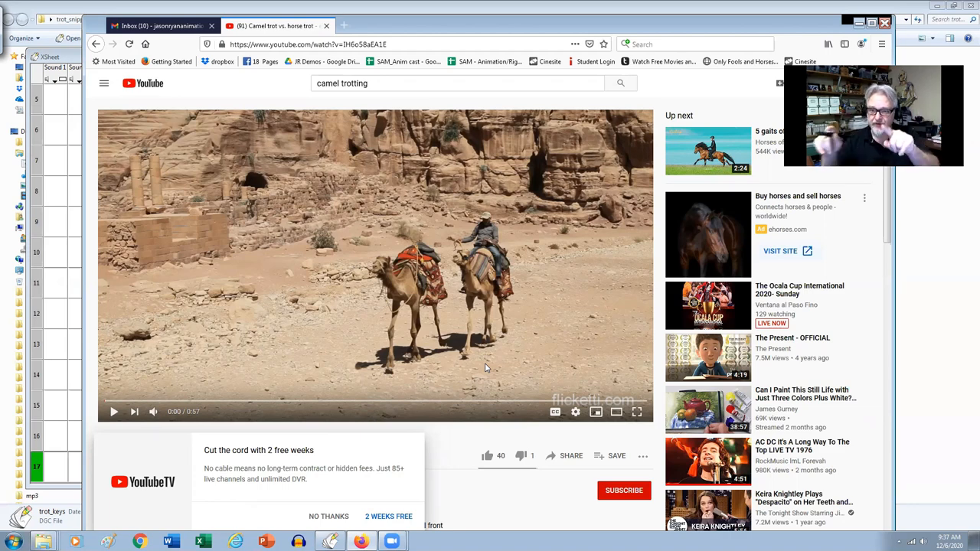
pyautogui.moveTo(113, 412)
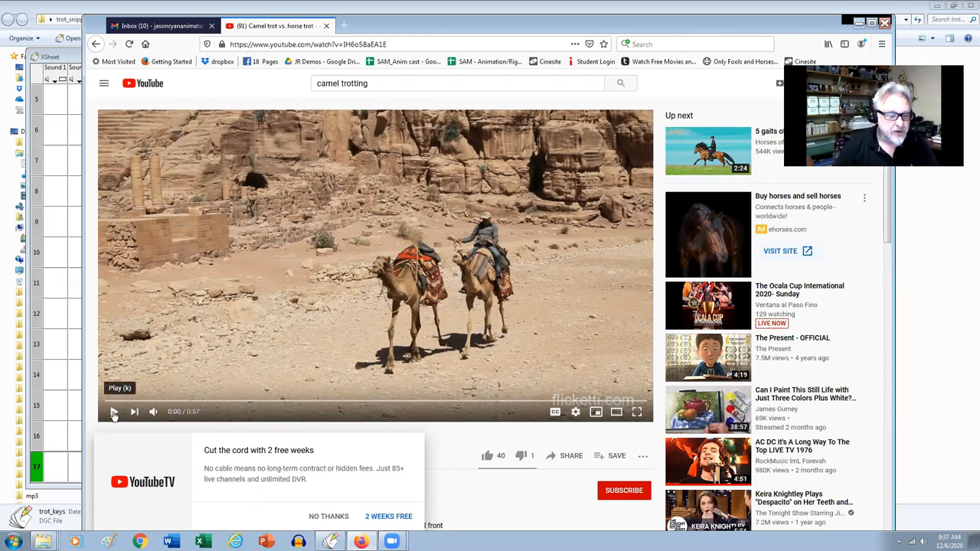
pyautogui.click(113, 412)
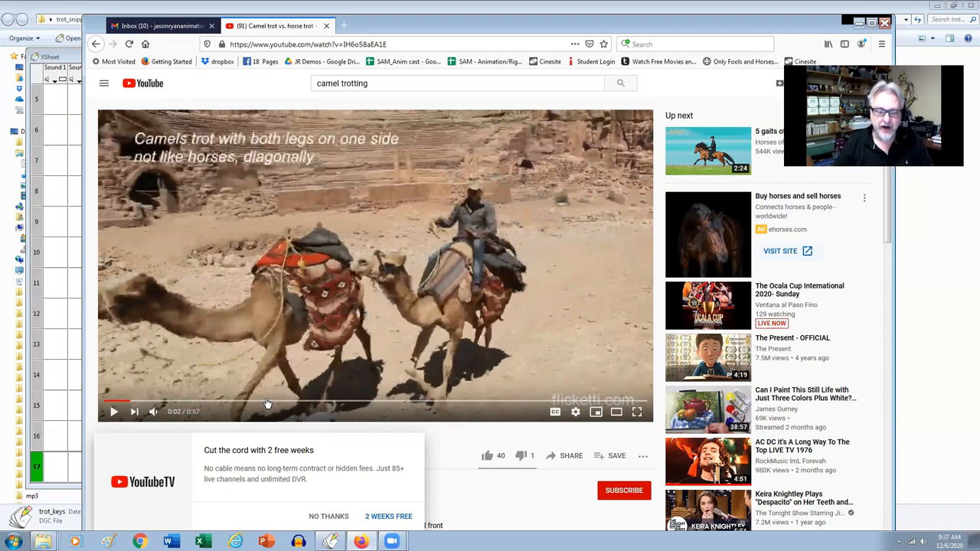
pyautogui.click(113, 411)
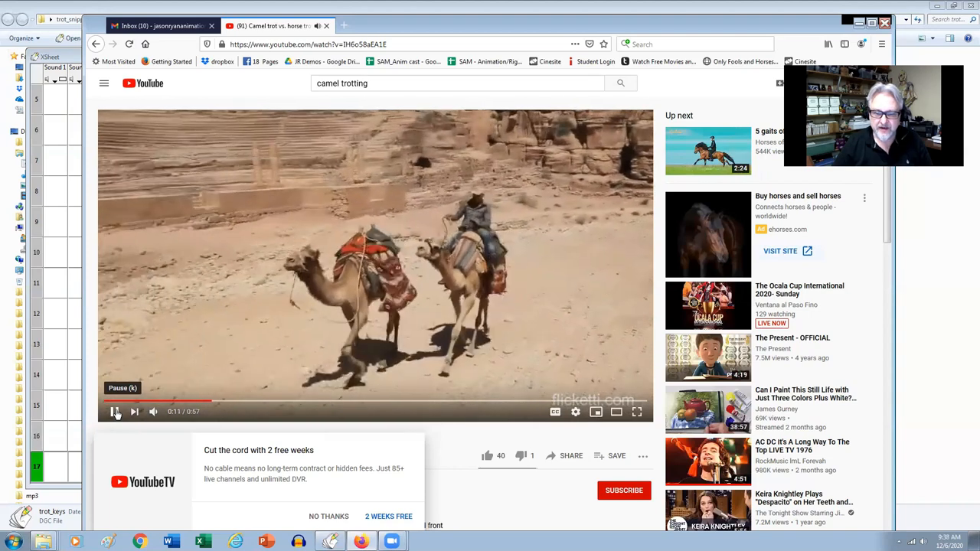
pyautogui.click(115, 412)
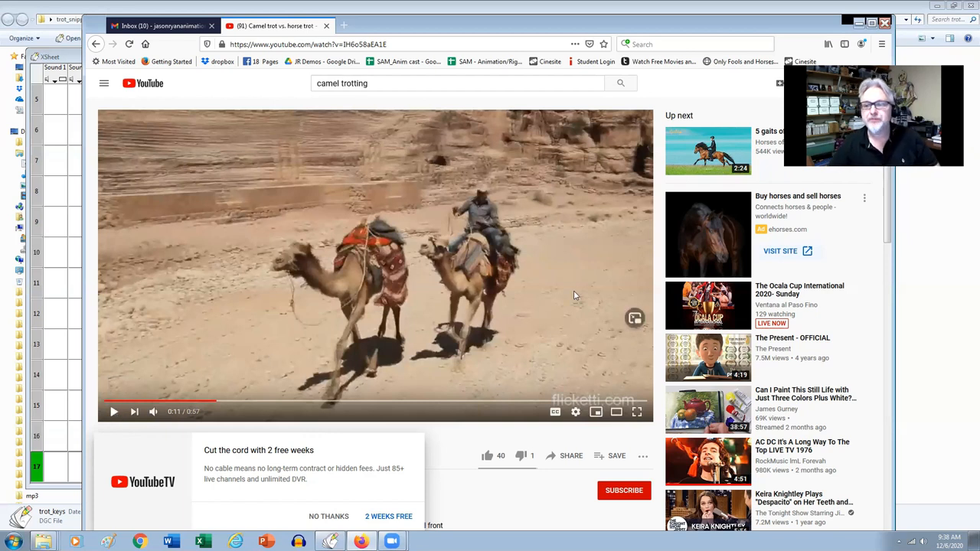
pyautogui.moveTo(600, 230)
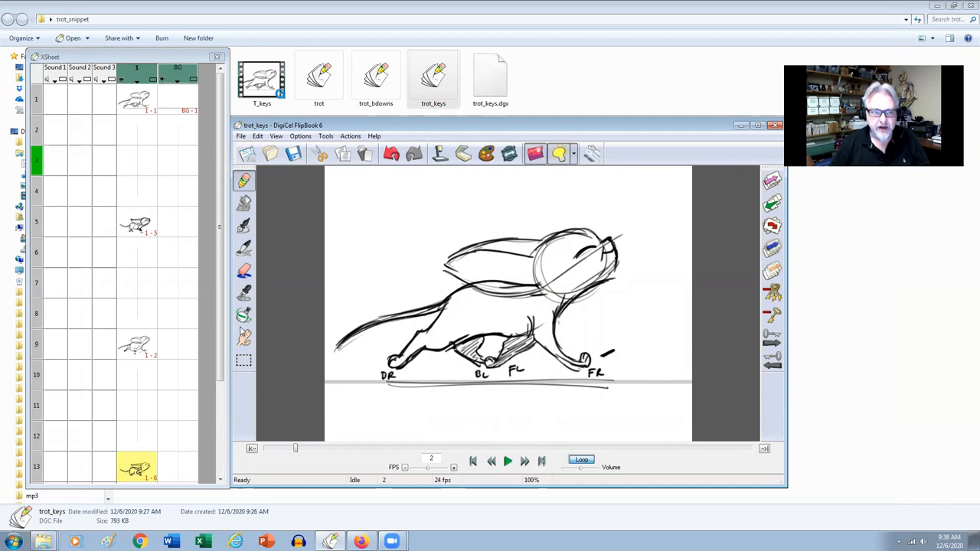
# Step: Bring the FlipBook trot_keys drawings back in front and flip through them
pyautogui.click(508, 459)
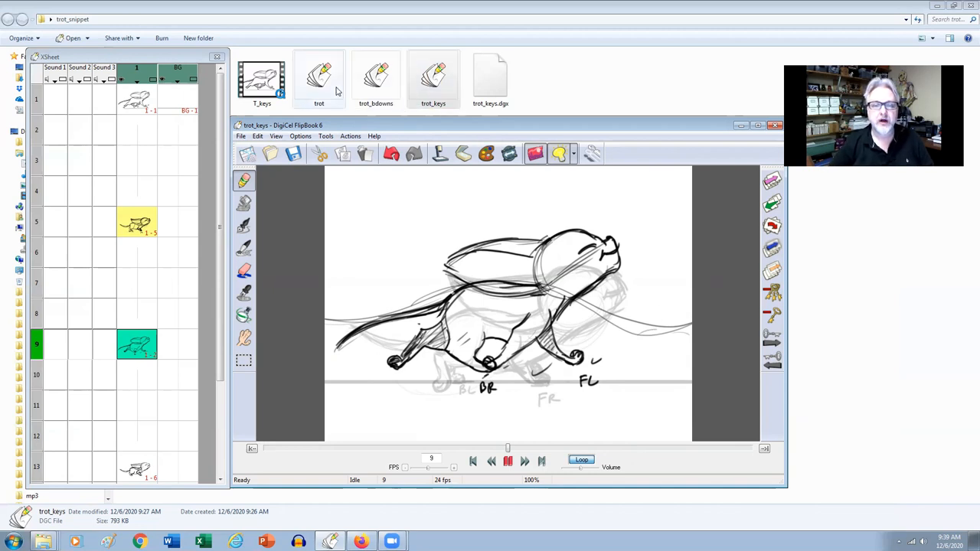
# Step: Load the trot_bdowns breakdown drawings and step through the X-sheet frames
pyautogui.doubleClick(376, 76)
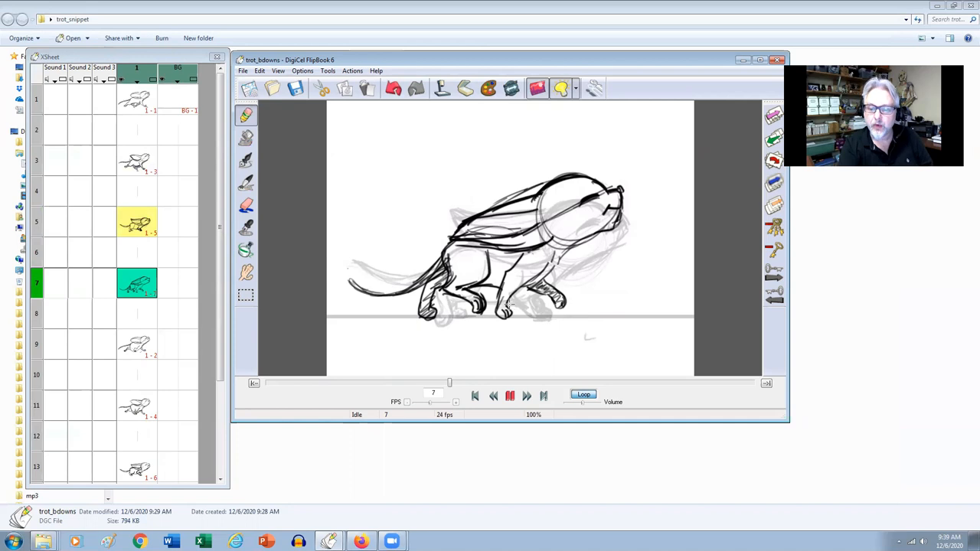
pyautogui.moveTo(505, 309)
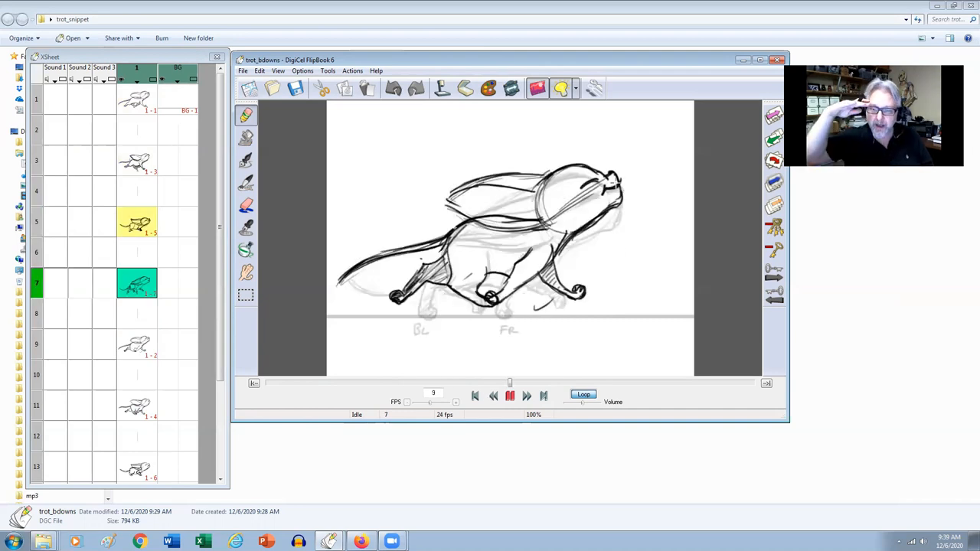
pyautogui.click(136, 343)
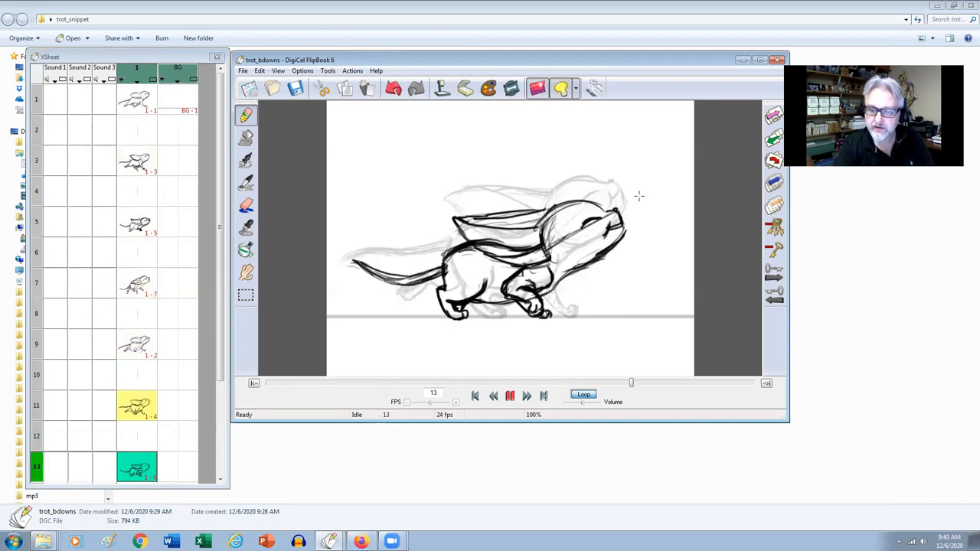
pyautogui.click(493, 394)
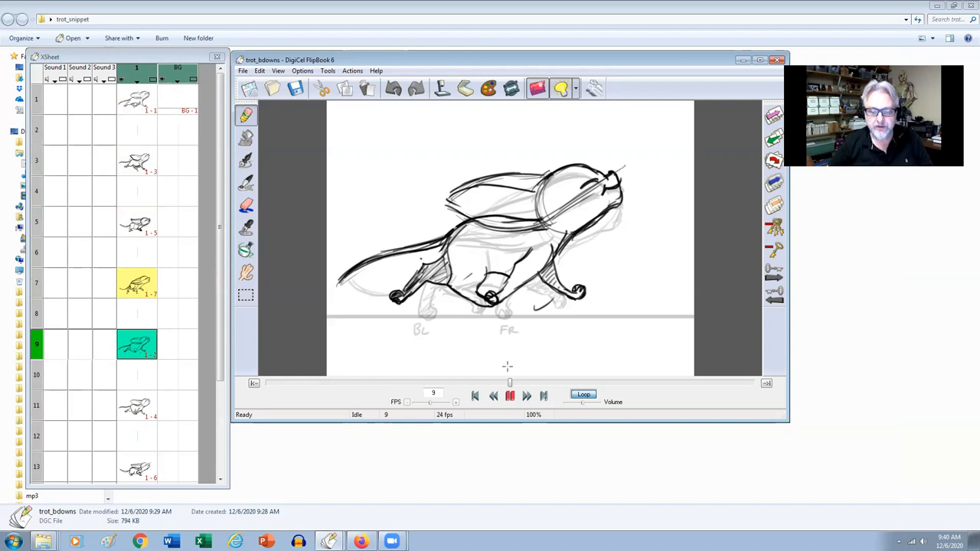
pyautogui.click(509, 394)
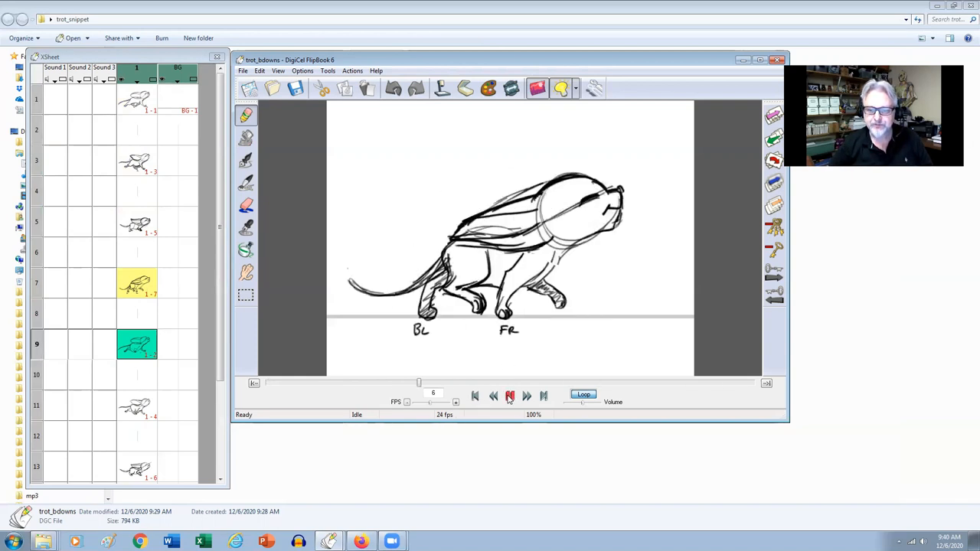
# Step: Loop playback of the sketched trot cycle through frame 16
pyautogui.click(508, 395)
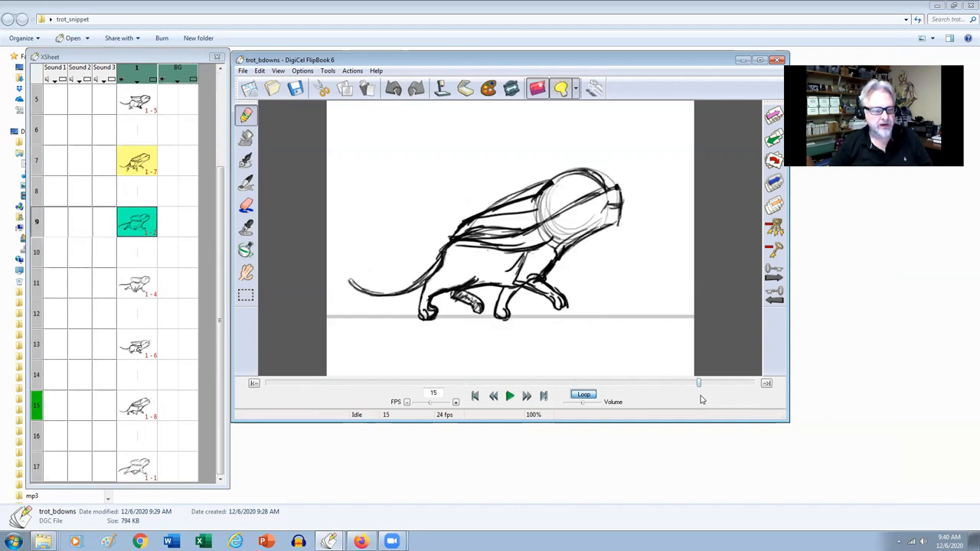
pyautogui.click(37, 434)
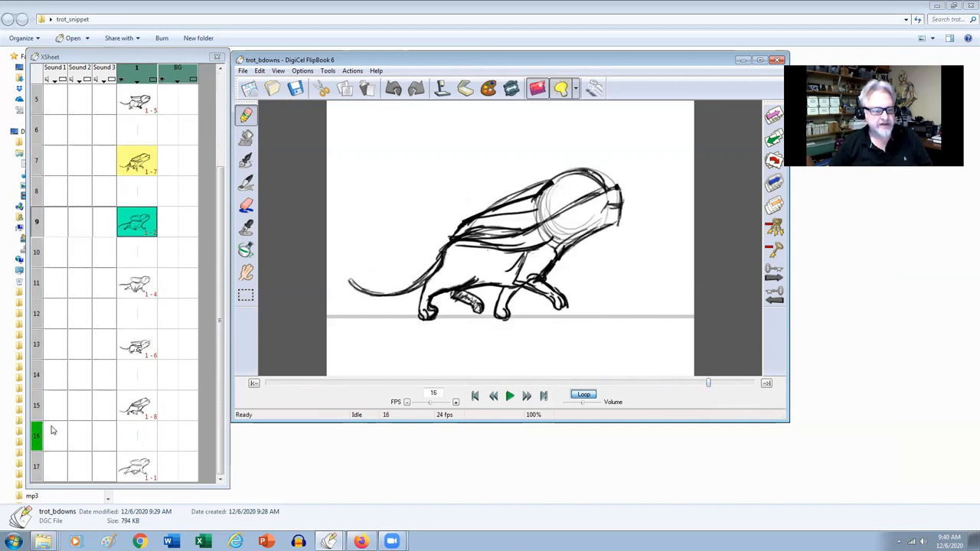
pyautogui.click(510, 395)
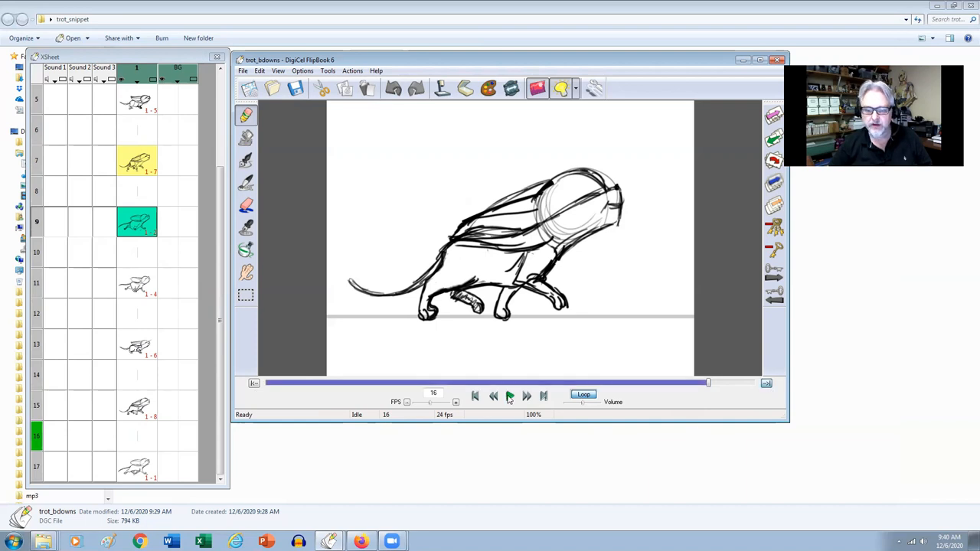
pyautogui.click(509, 395)
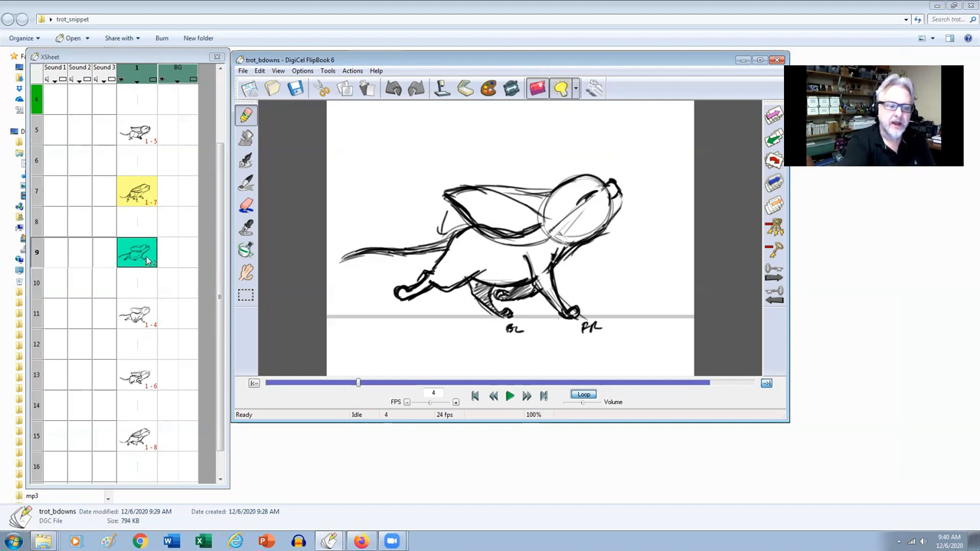
# Step: Stop playback, sketch an in-between stroke over onion-skinned keys and answer the reused-cel Keep Link prompt
pyautogui.click(510, 395)
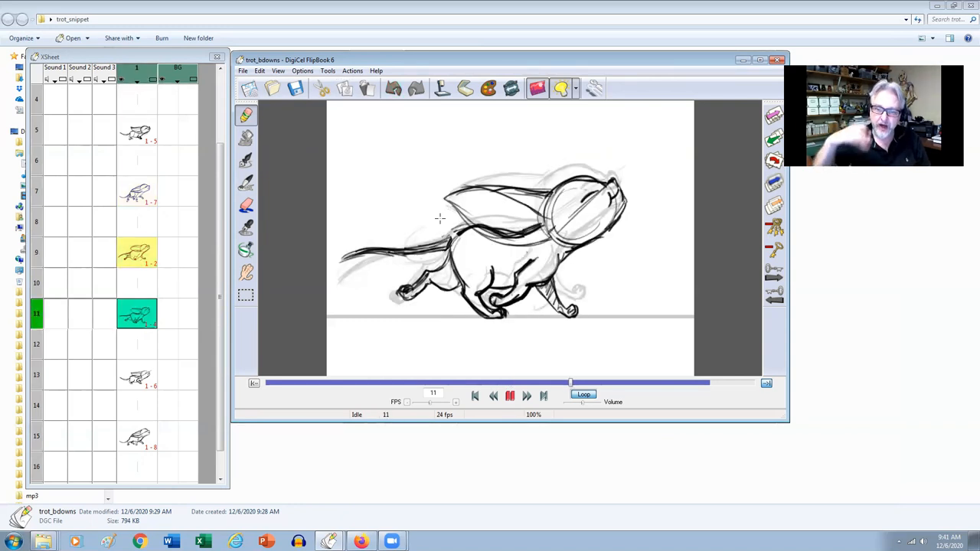
pyautogui.click(136, 252)
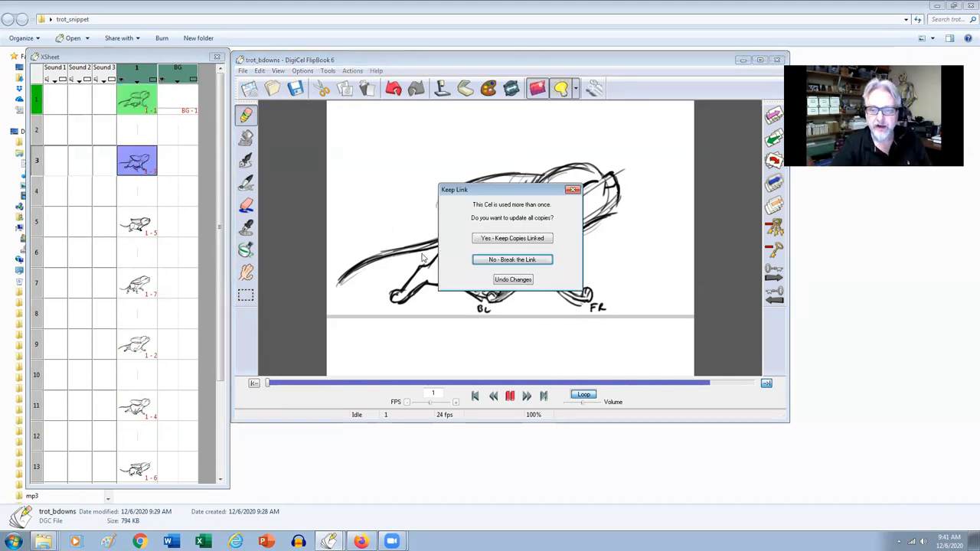
pyautogui.click(511, 260)
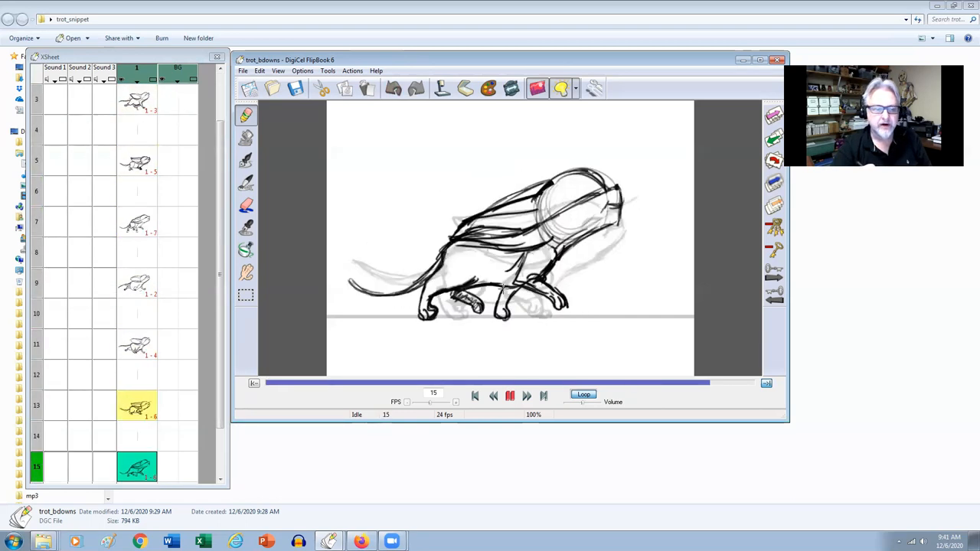
# Step: Load the full trot scene from the trot_snippet folder via File > Open
pyautogui.click(241, 70)
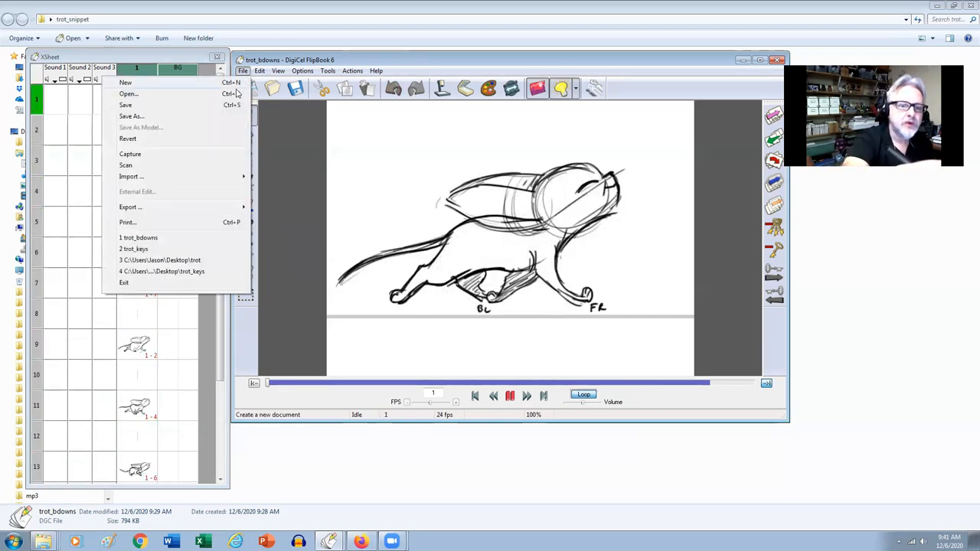
pyautogui.click(129, 93)
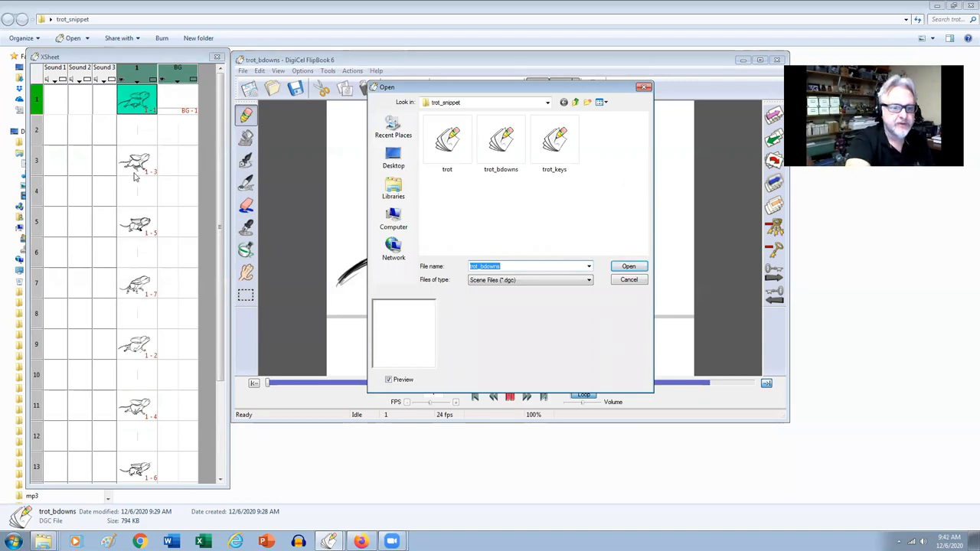
pyautogui.moveTo(536, 195)
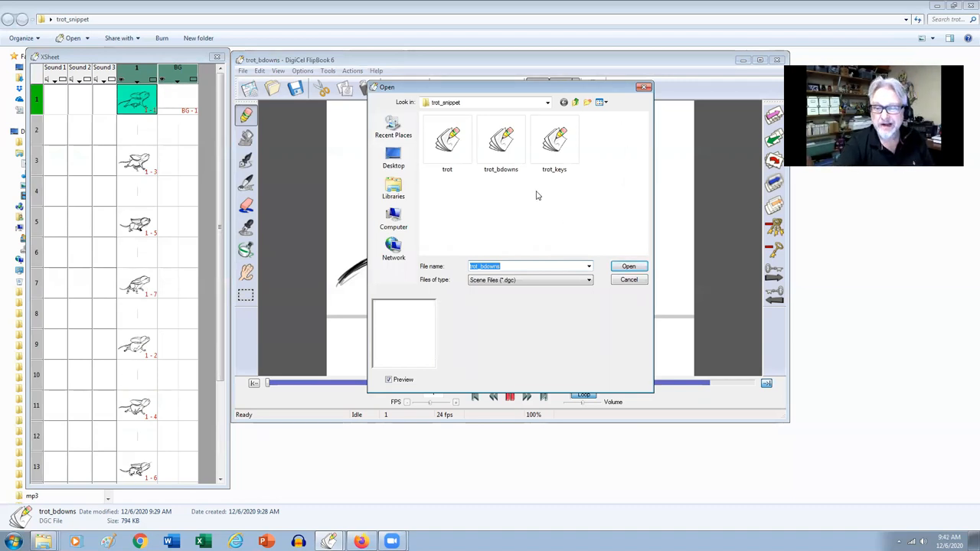
pyautogui.click(628, 267)
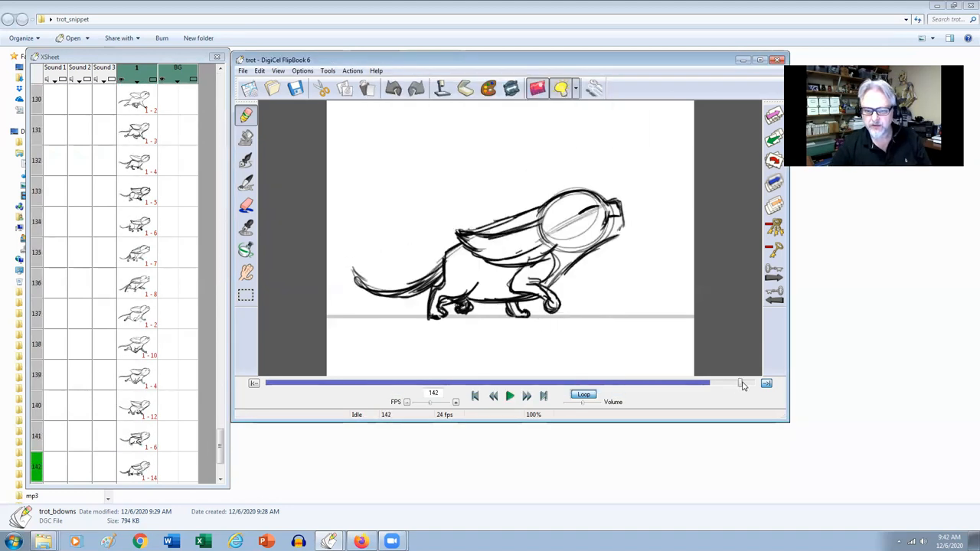
pyautogui.click(747, 383)
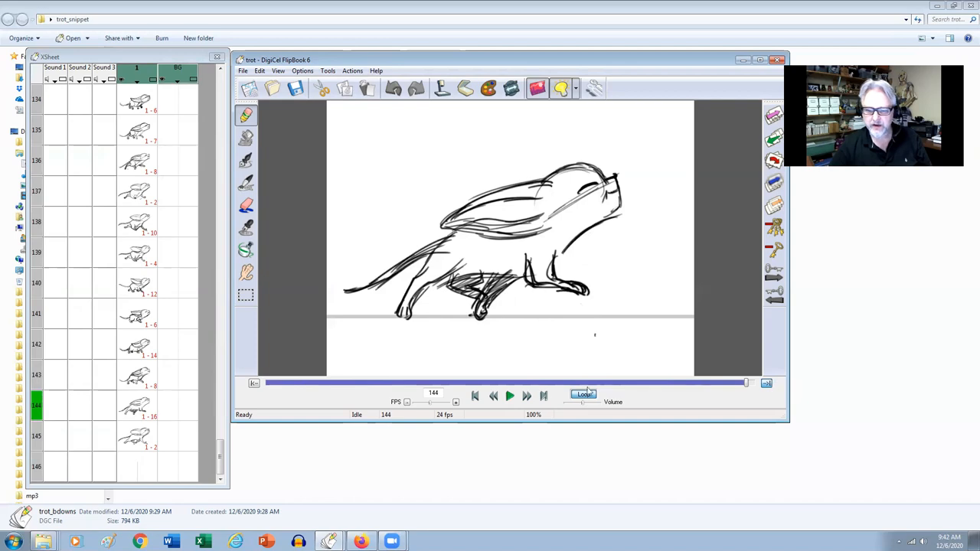
pyautogui.click(510, 395)
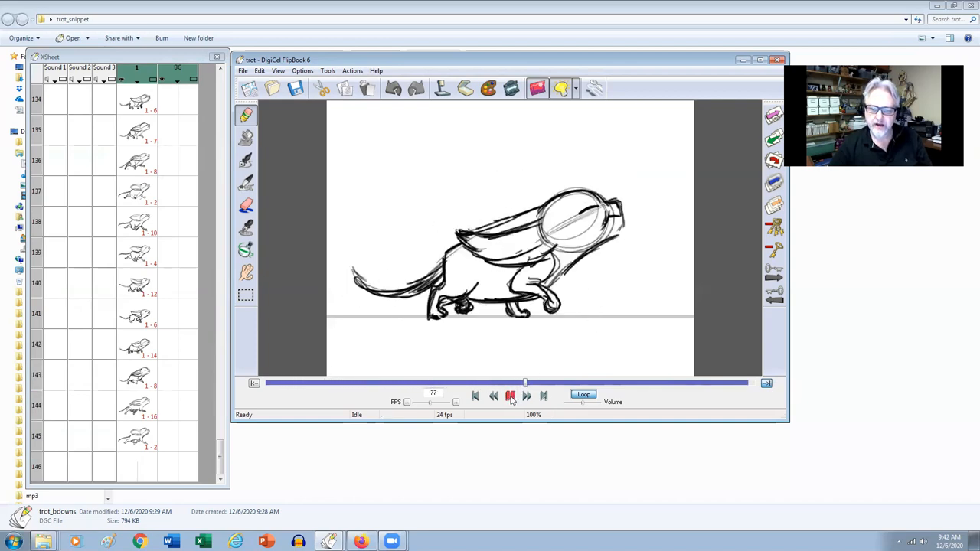
pyautogui.click(509, 395)
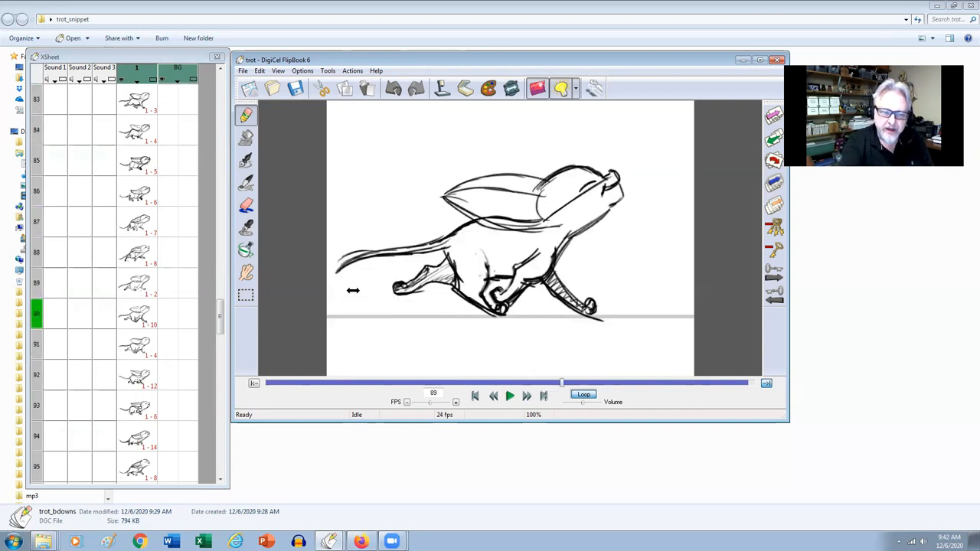
pyautogui.moveTo(562, 383); pyautogui.dragTo(595, 383)
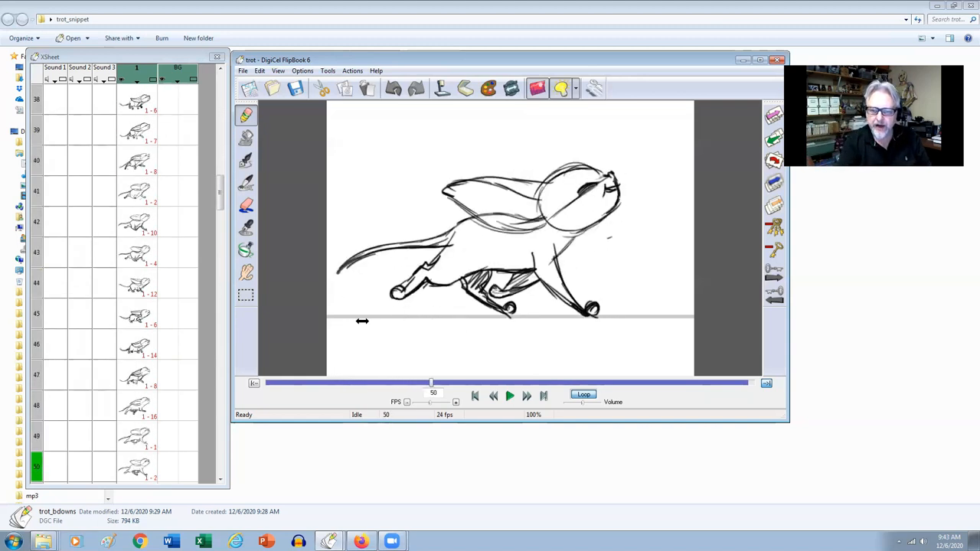
pyautogui.moveTo(431, 382); pyautogui.dragTo(465, 382)
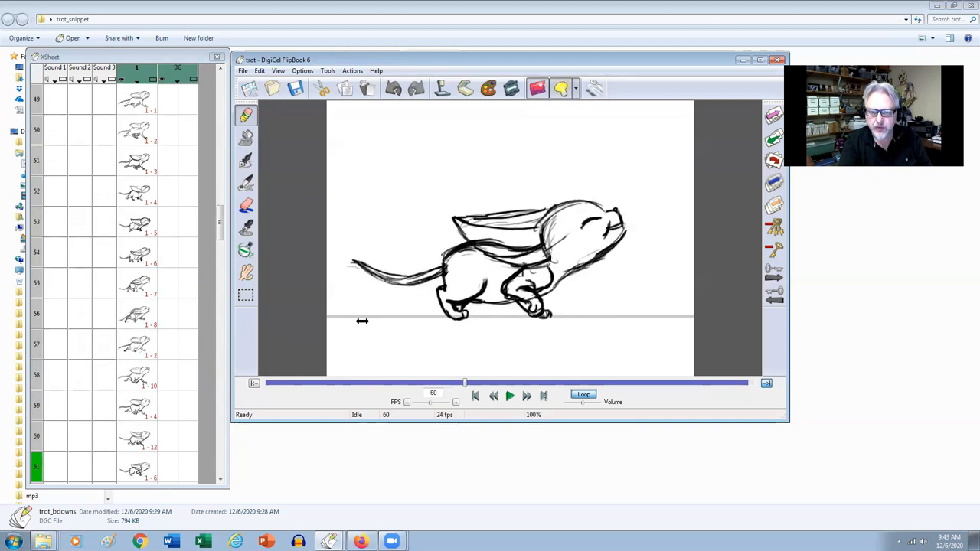